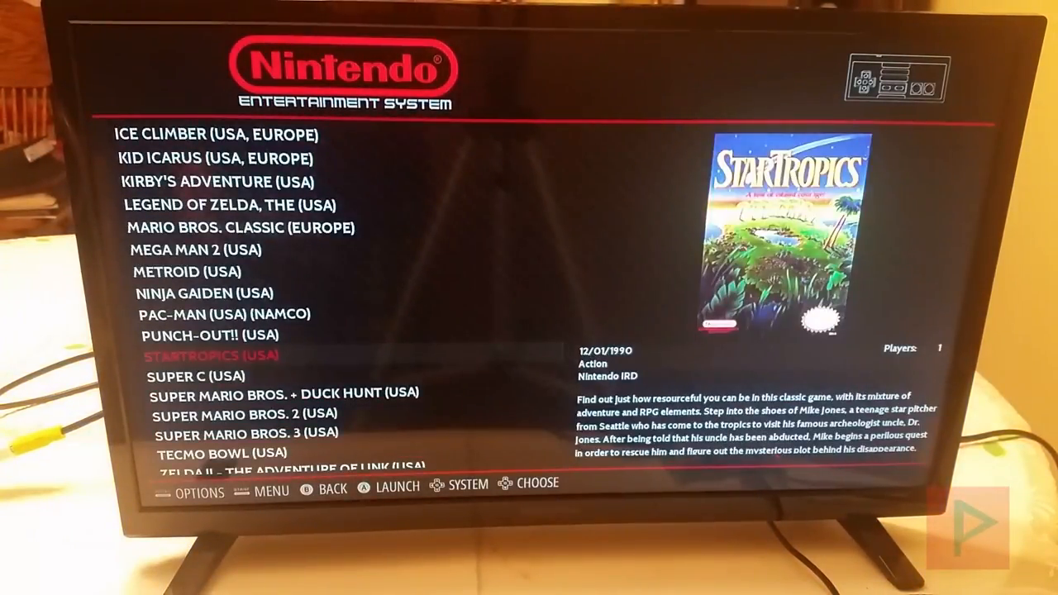
Move the NES list selection from StarTropics up to PAC-MAN (USA) (NAMCO) to show its box art.
{"action": "key", "text": "Up"}
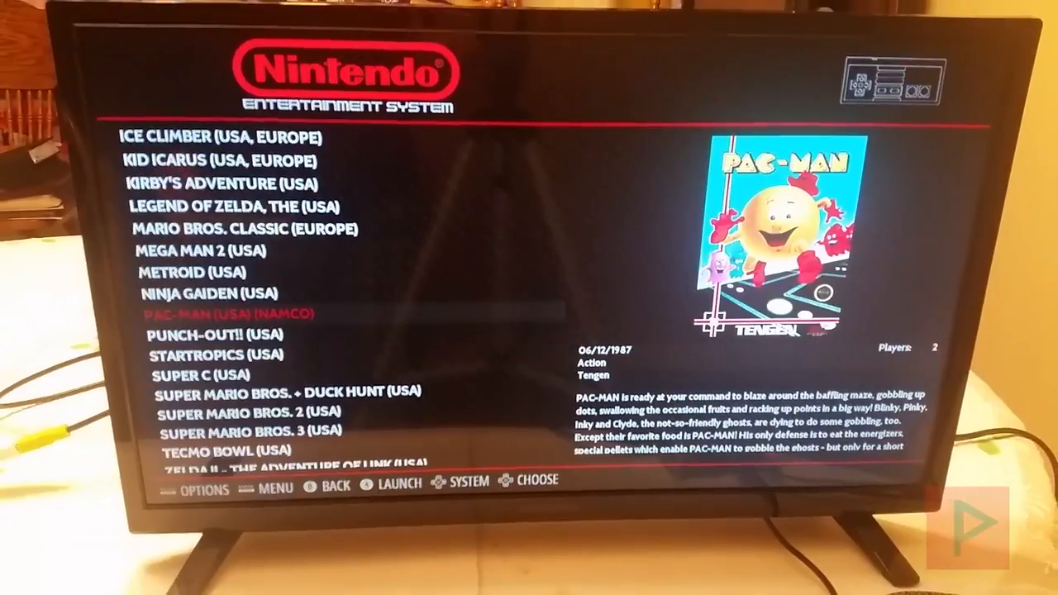